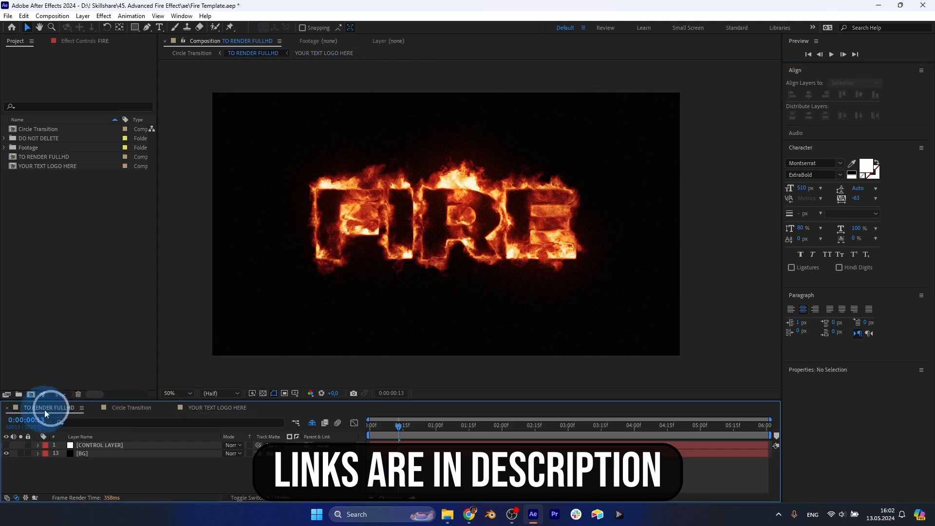
# On the CONTROL LAYER, tweak flame details and enable Image Blend 3 so fire engulfs the ball.
pyautogui.click(99, 445)
pyautogui.write('20')
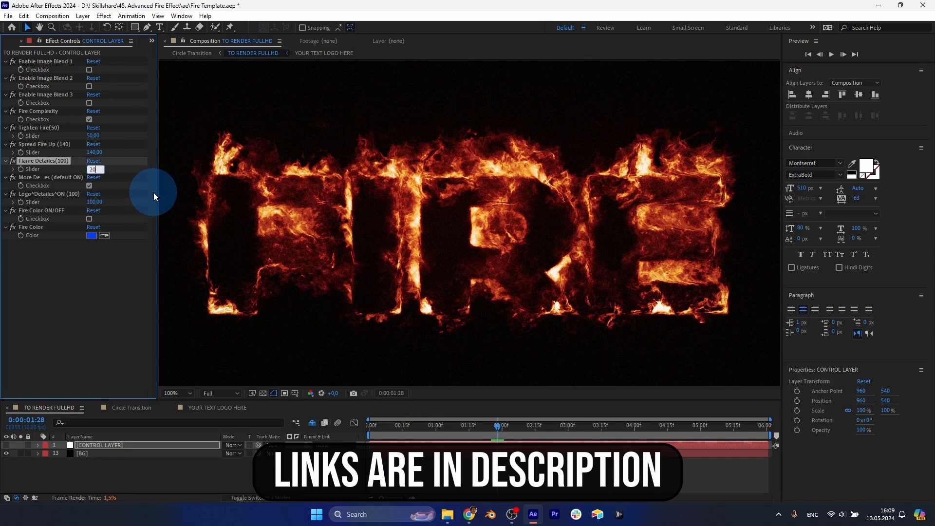
pyautogui.scroll(-3)
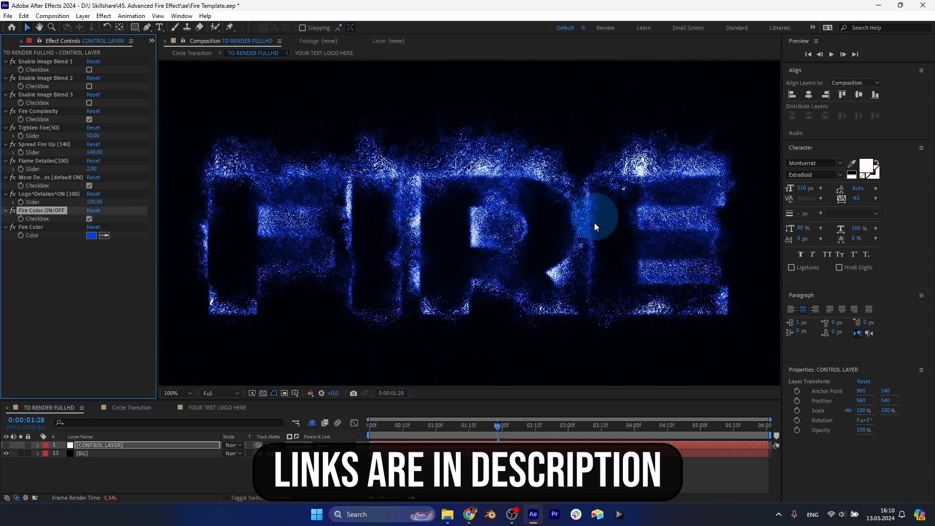
pyautogui.click(99, 86)
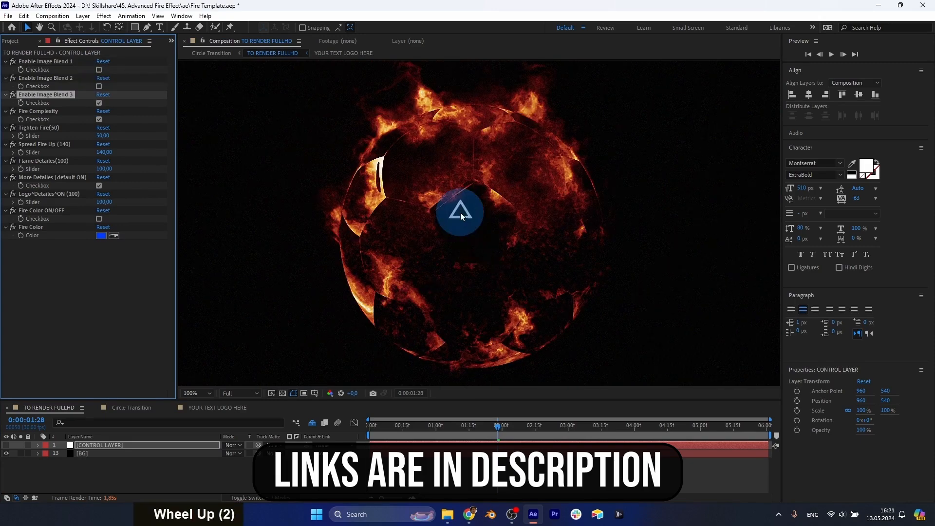
pyautogui.scroll(-3)
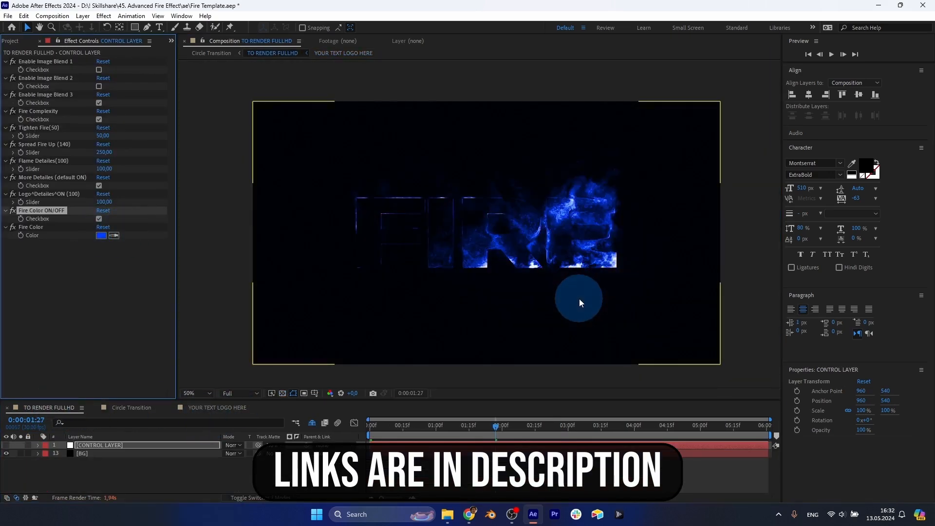
pyautogui.click(344, 53)
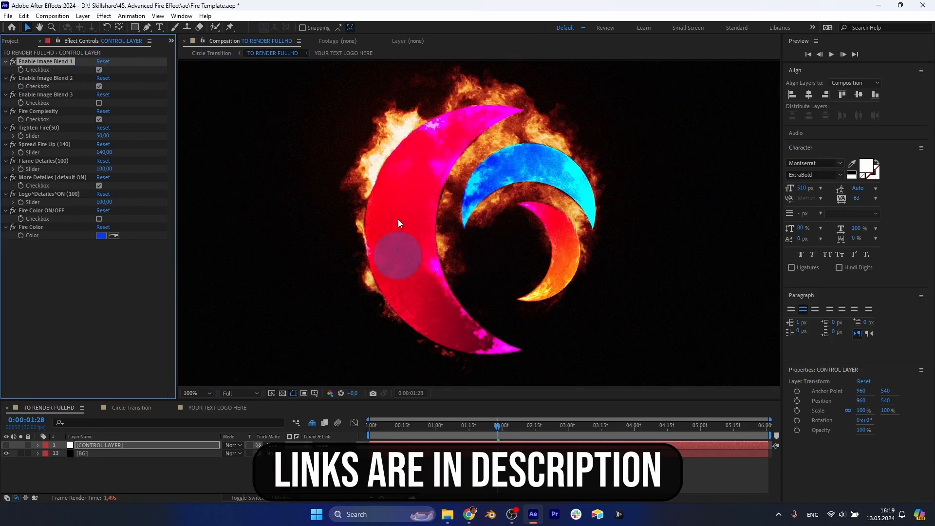
pyautogui.scroll(3)
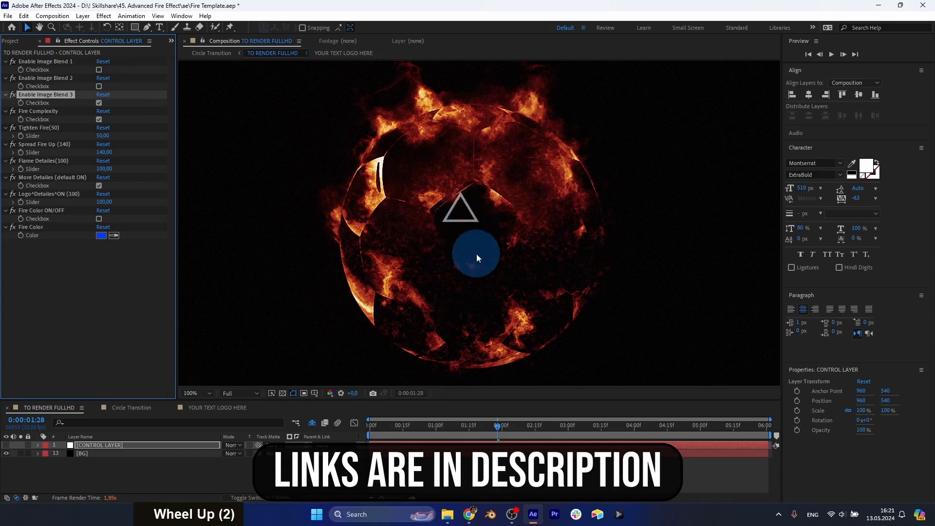